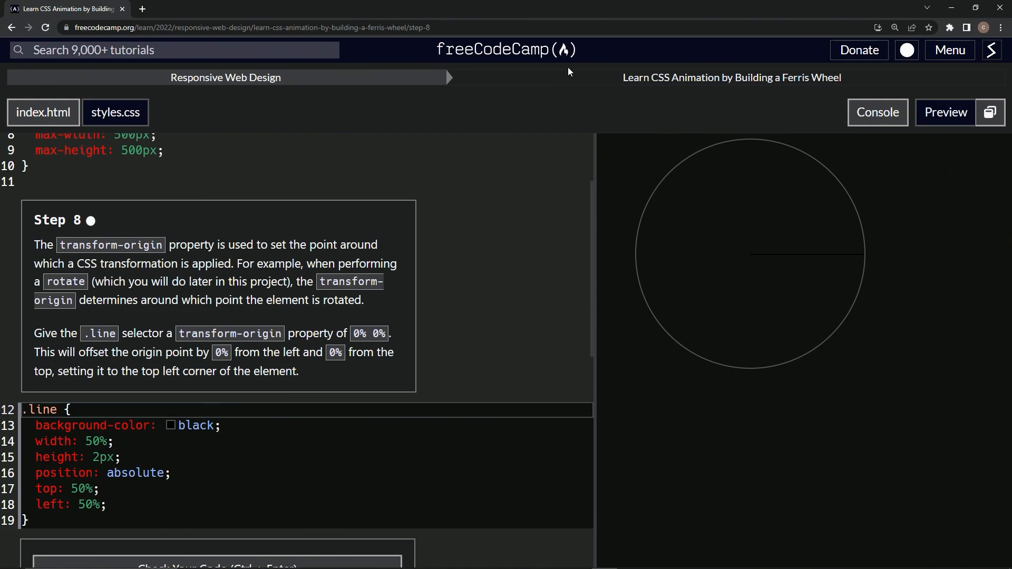
mouse_move(612, 98)
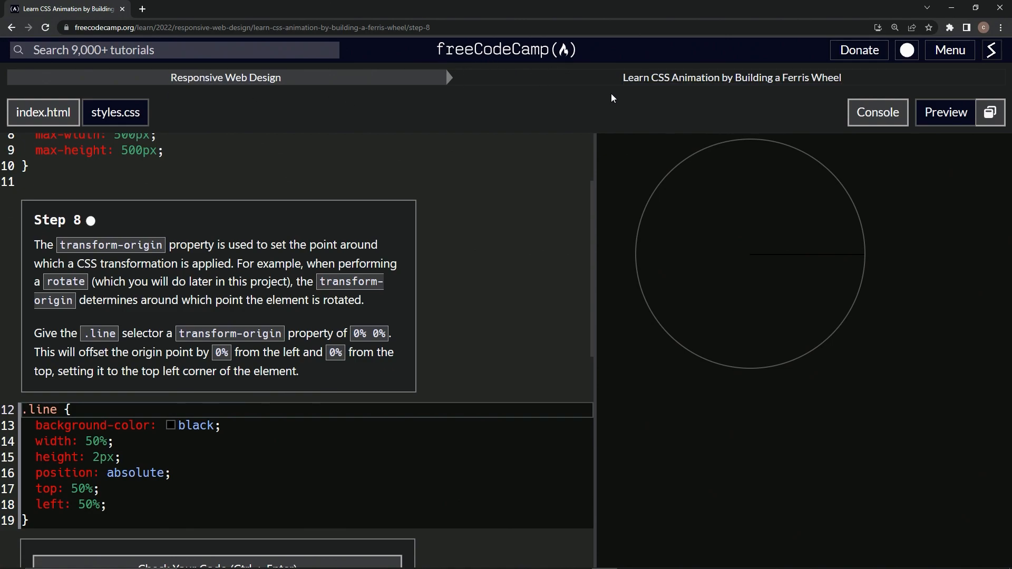
mouse_move(852, 97)
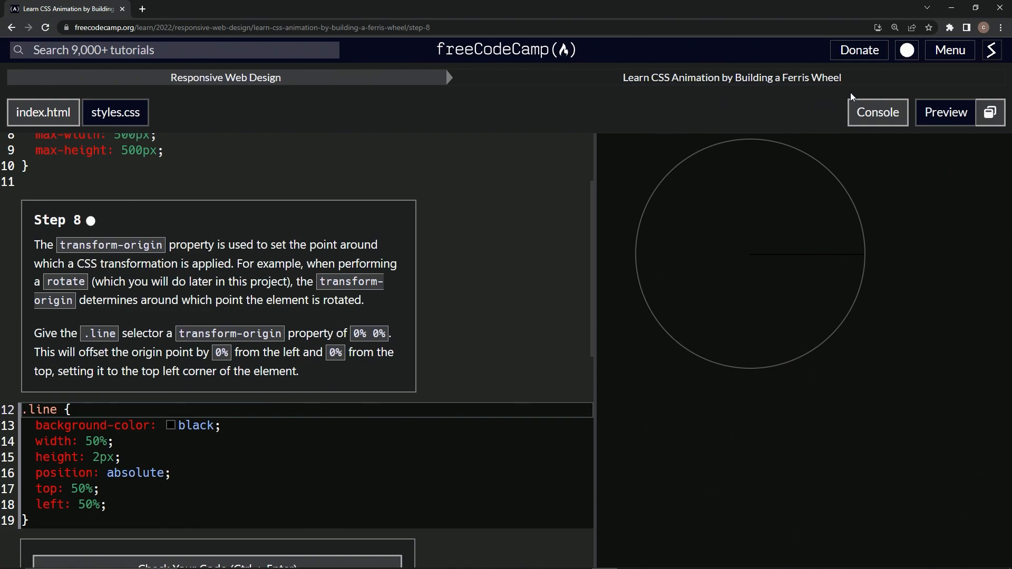
mouse_move(105, 222)
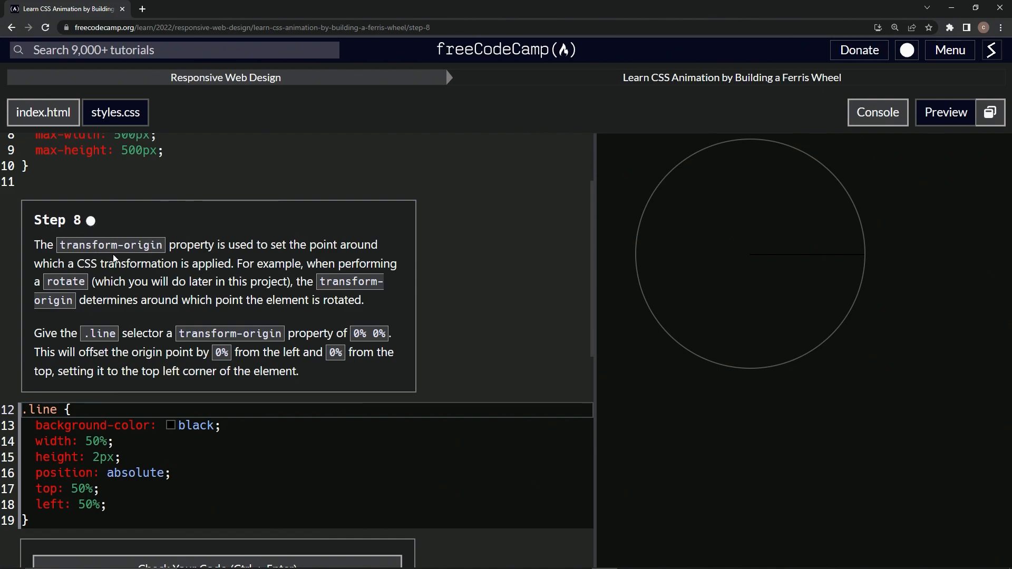
mouse_move(276, 257)
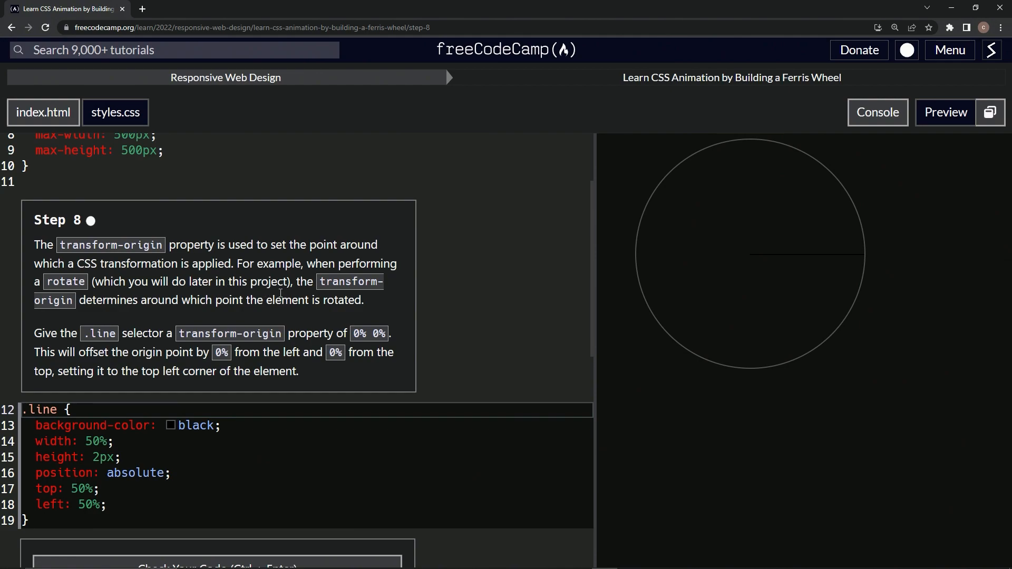
mouse_move(110, 295)
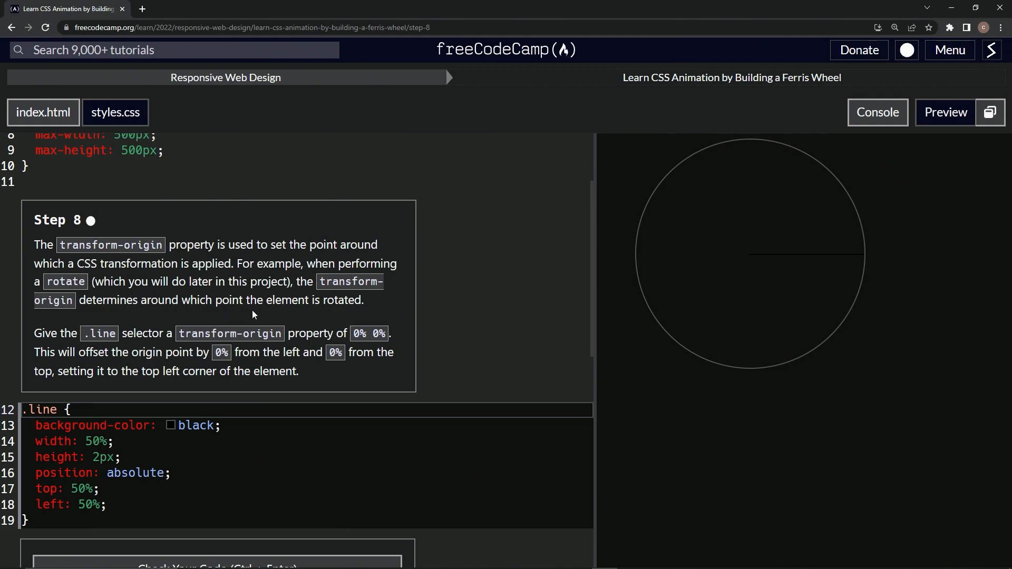
mouse_move(831, 320)
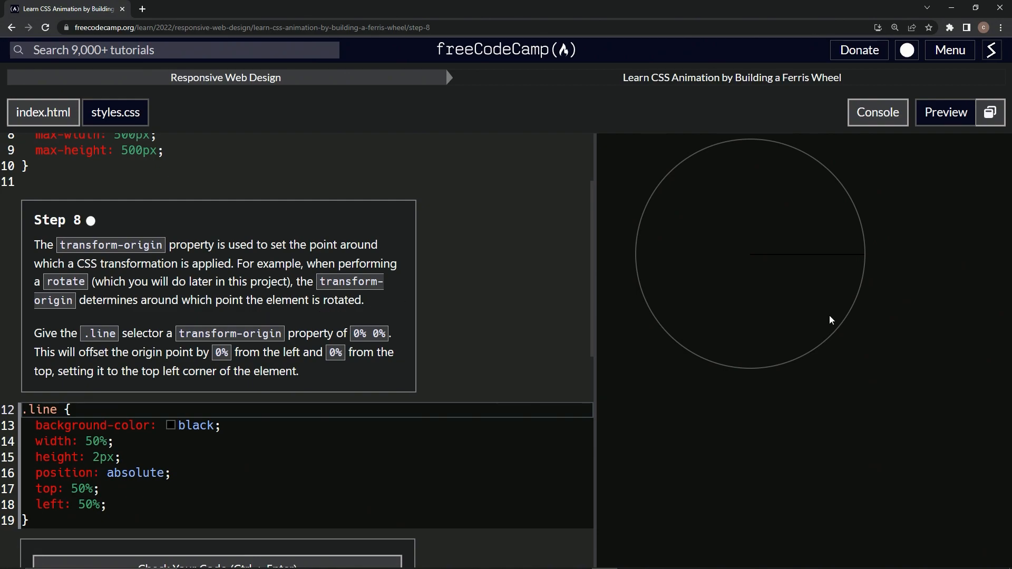
mouse_move(756, 309)
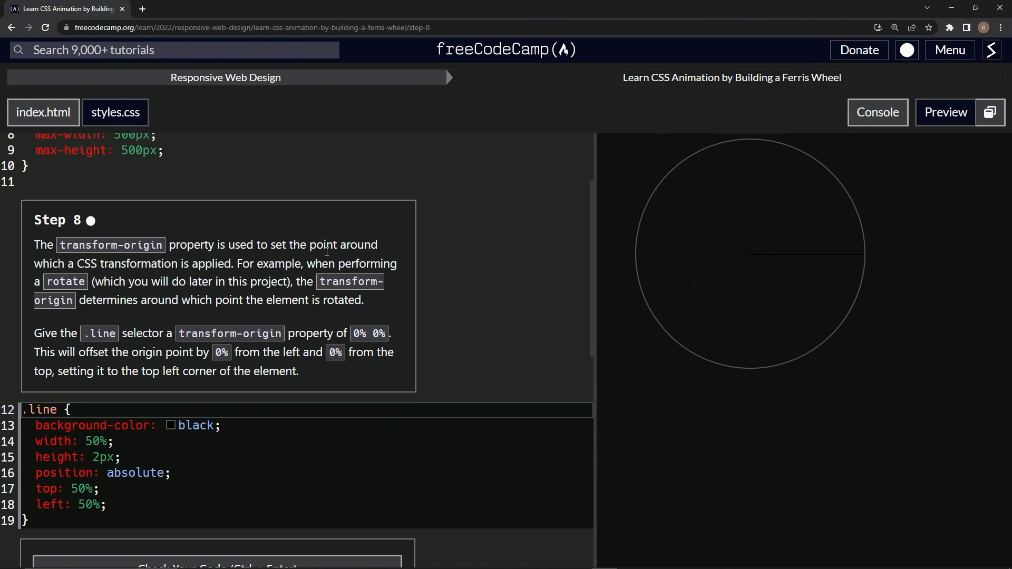
mouse_move(48, 333)
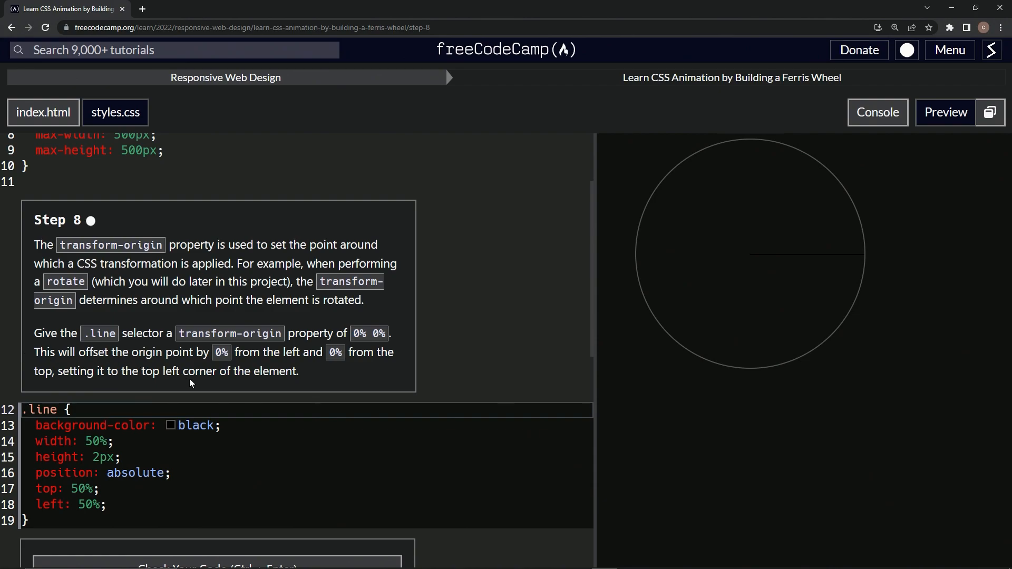
mouse_move(268, 370)
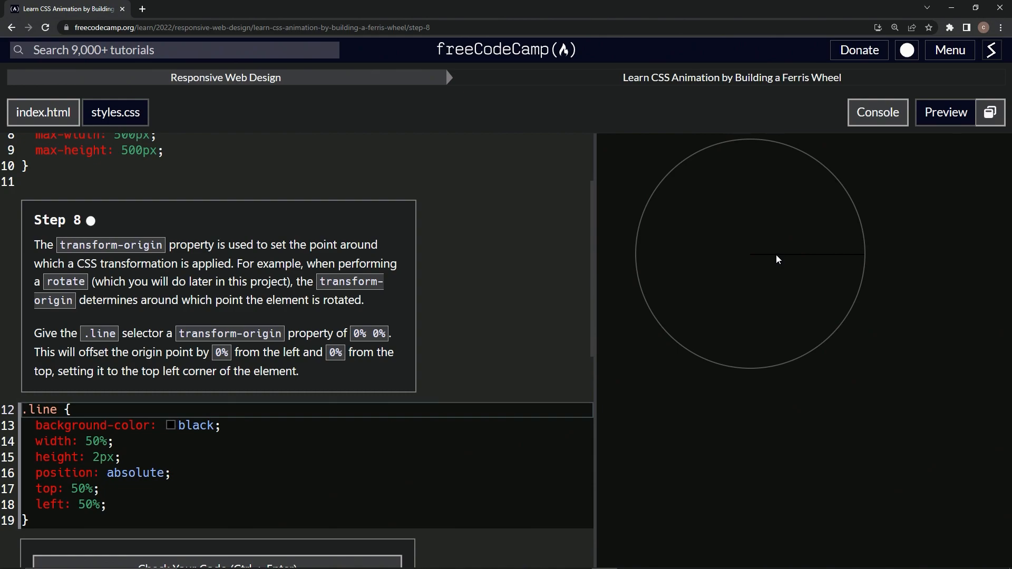
mouse_move(774, 257)
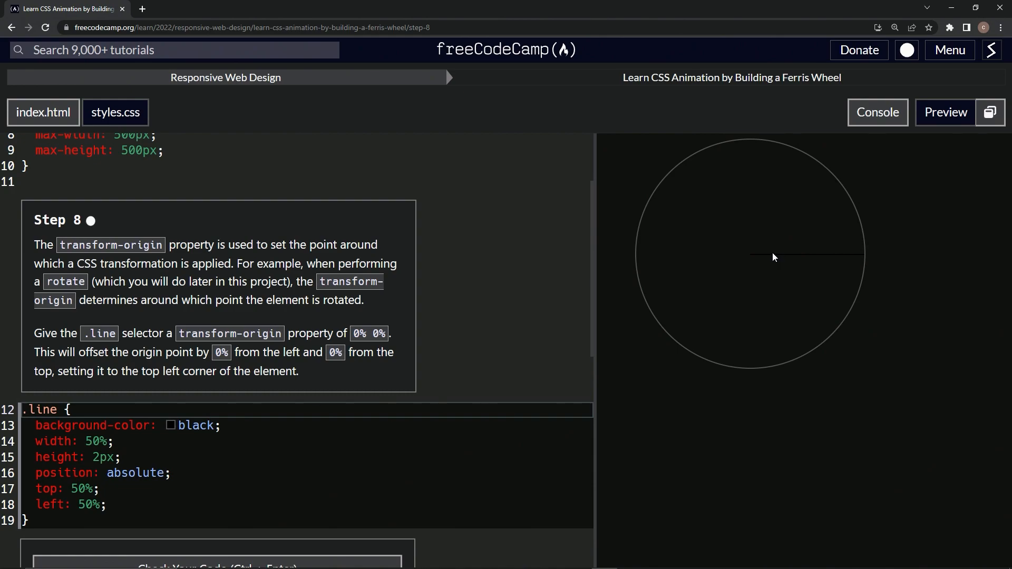
mouse_move(767, 258)
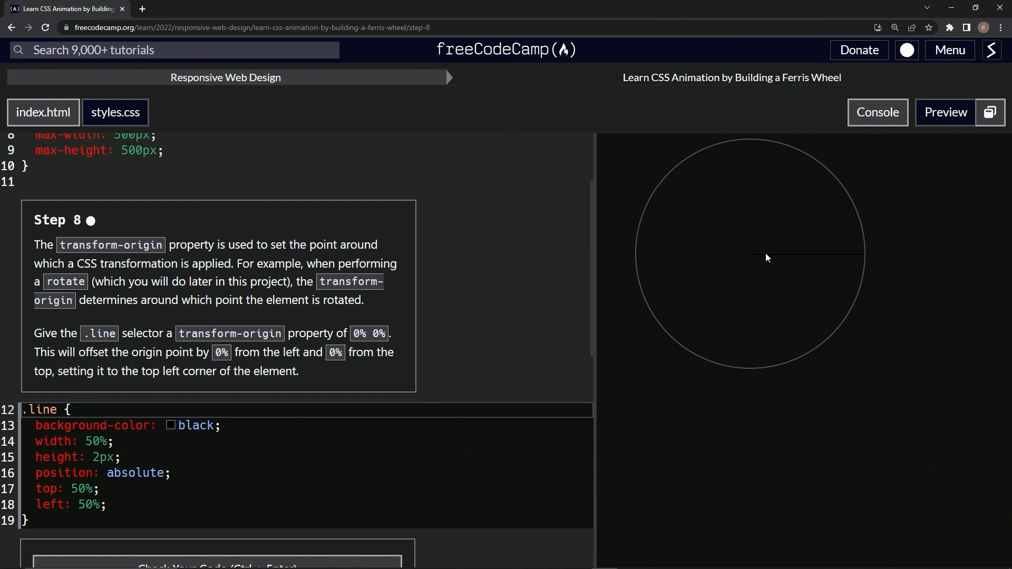
mouse_move(752, 258)
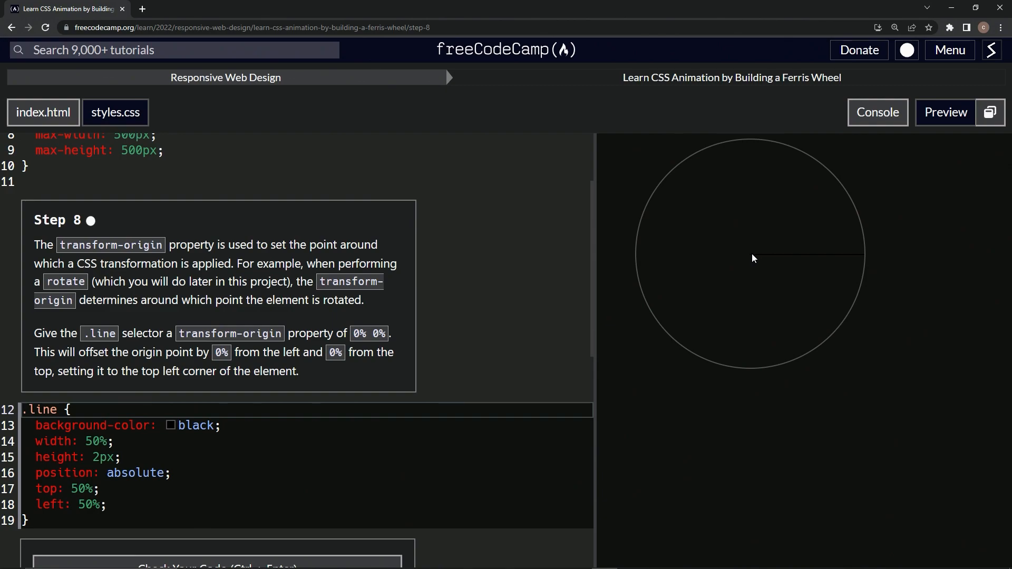
mouse_move(755, 259)
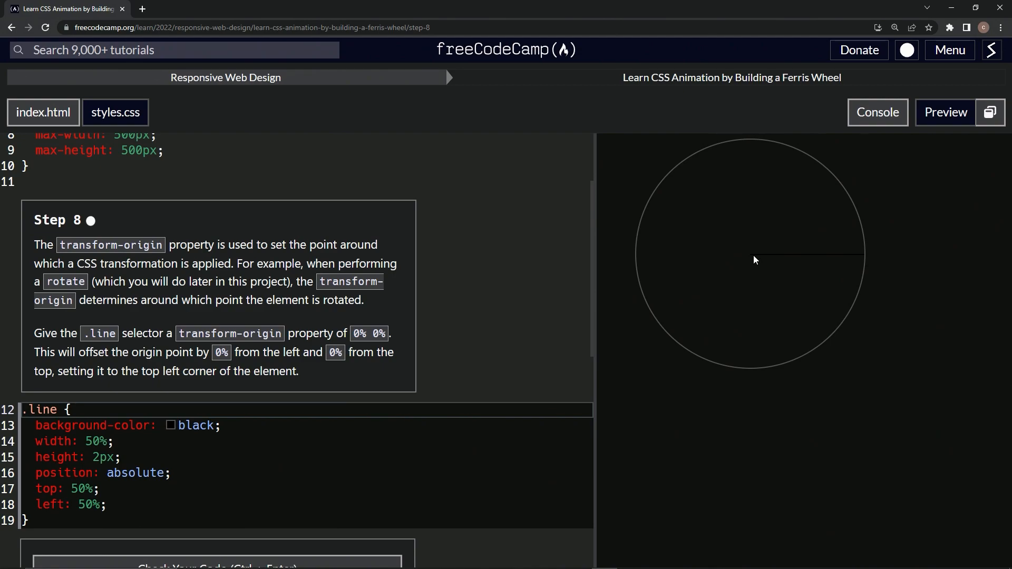
mouse_move(746, 254)
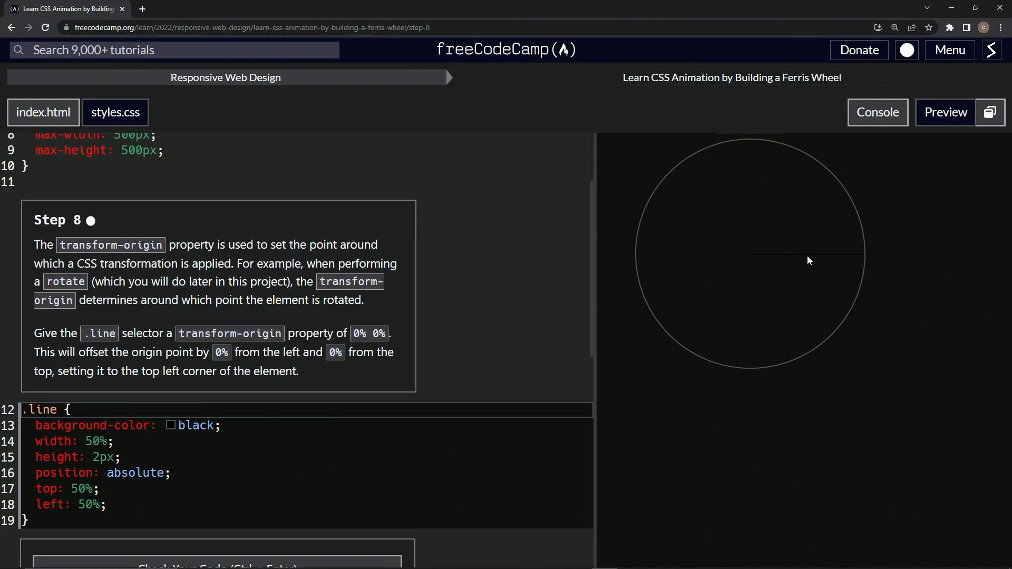
mouse_move(747, 258)
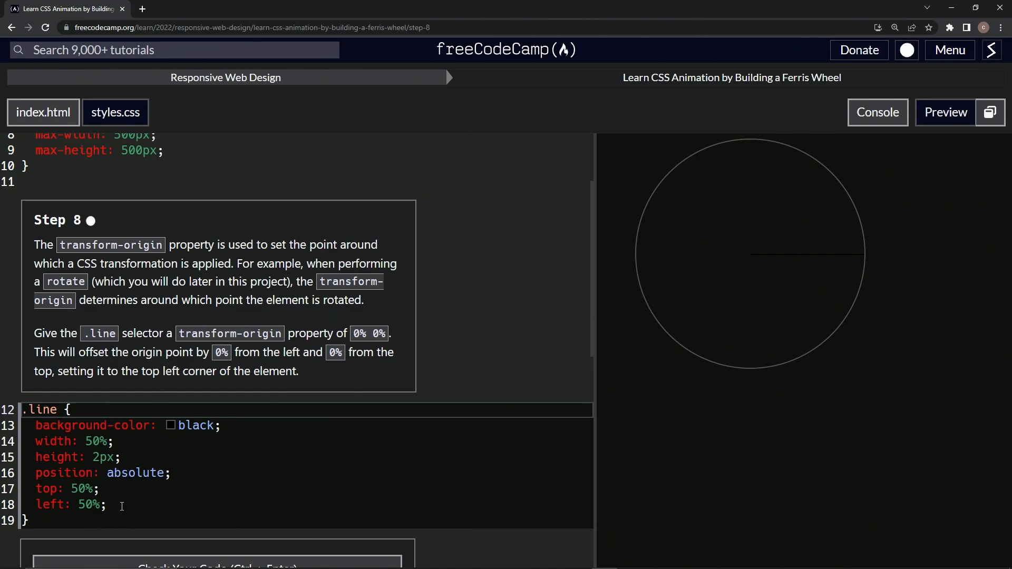
Add 'transform-origin: 0% 0%;' on a new line after 'left: 50%;' in the .line rule.
key(enter)
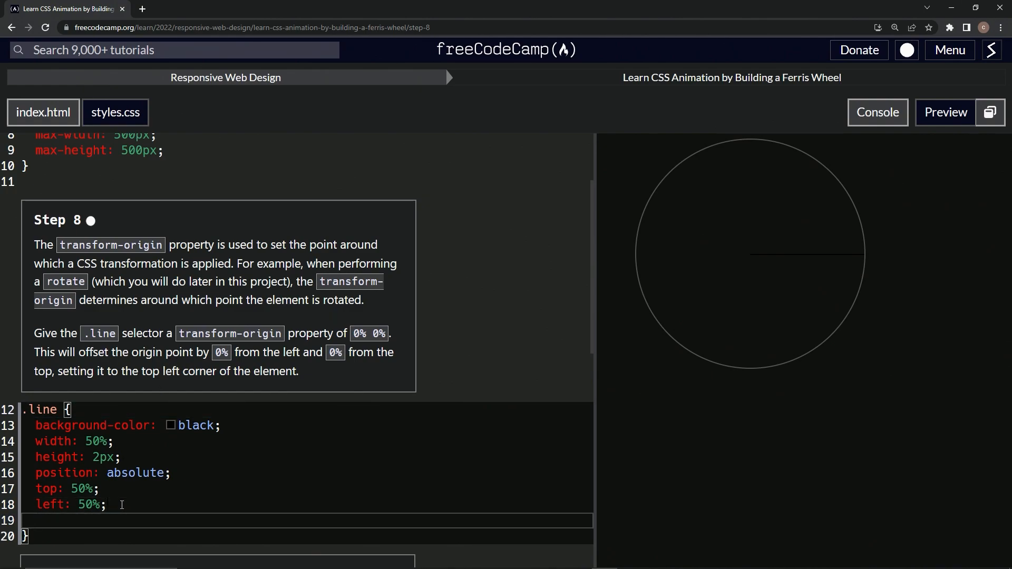
text(transform)
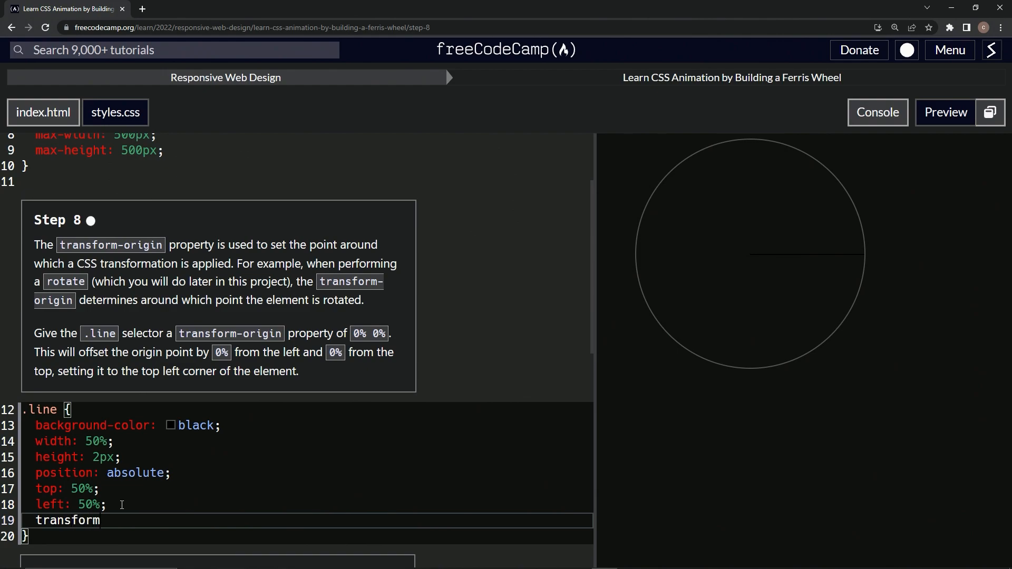
text(-)
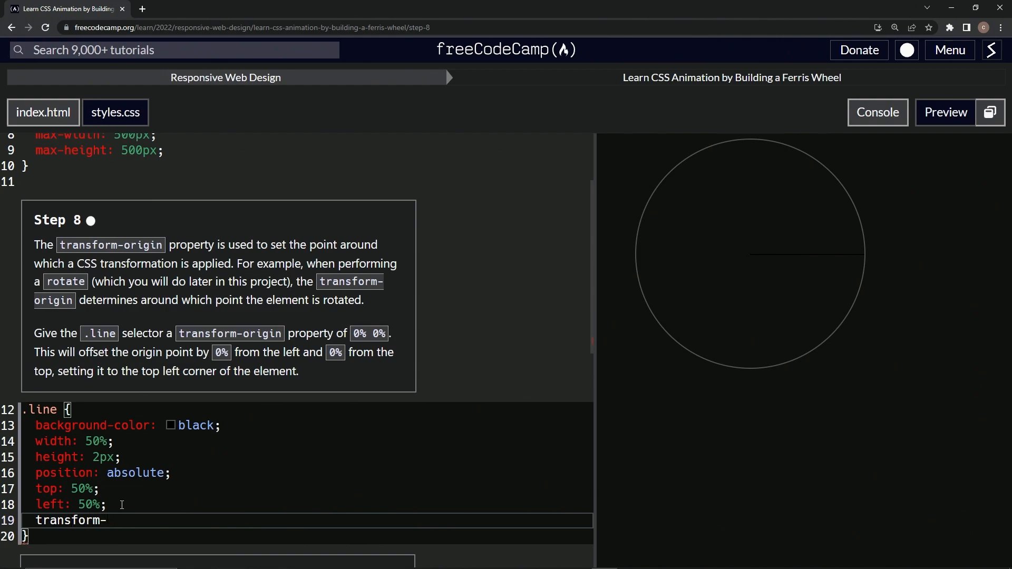
text(origin:)
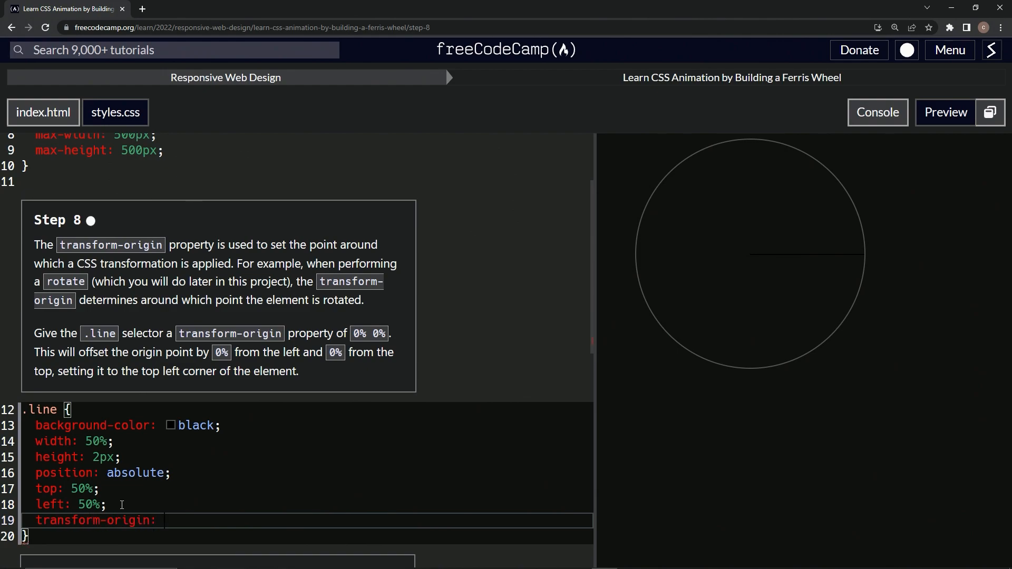
text(0%)
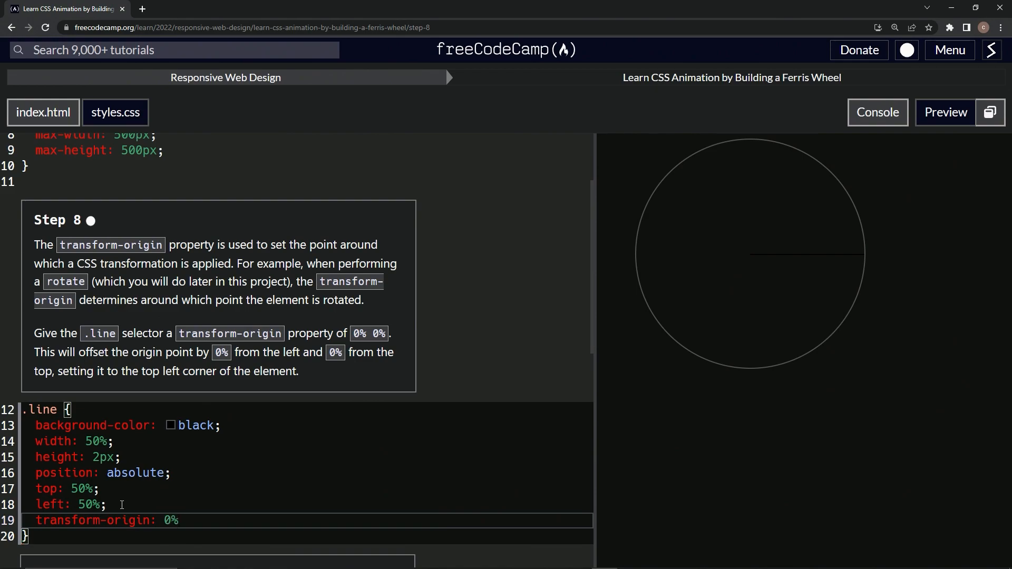
text(0%;)
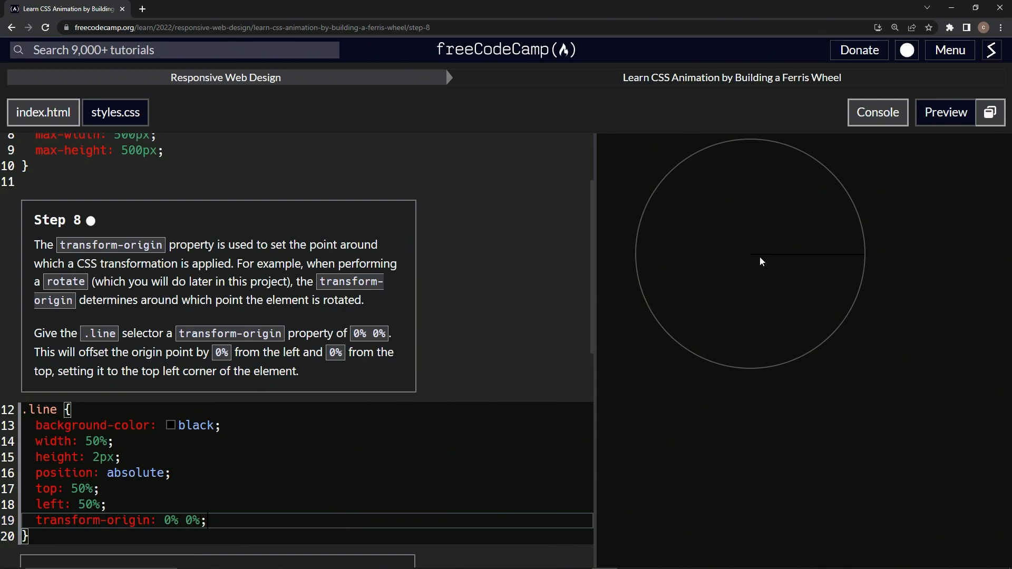
mouse_move(791, 261)
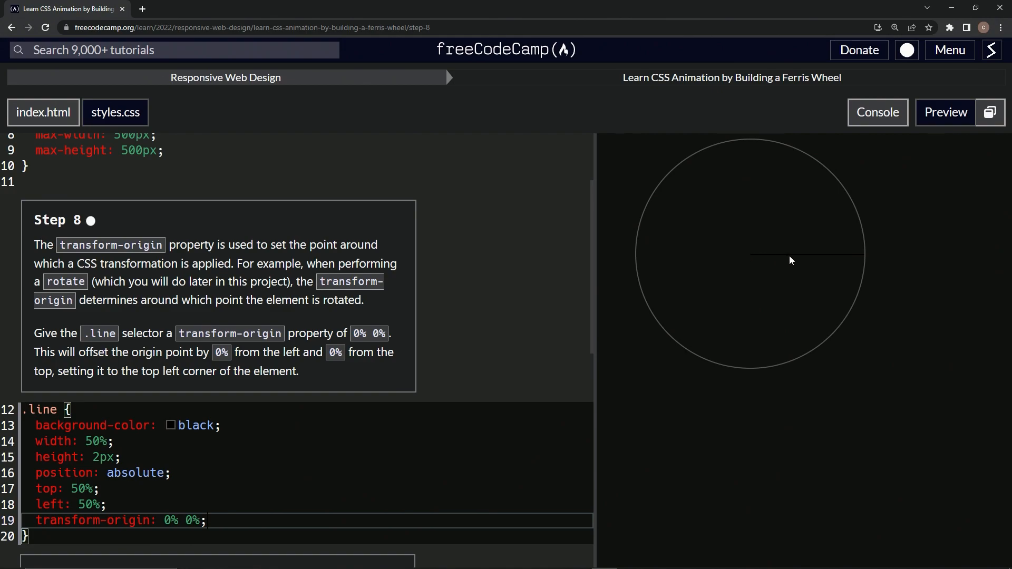
mouse_move(815, 258)
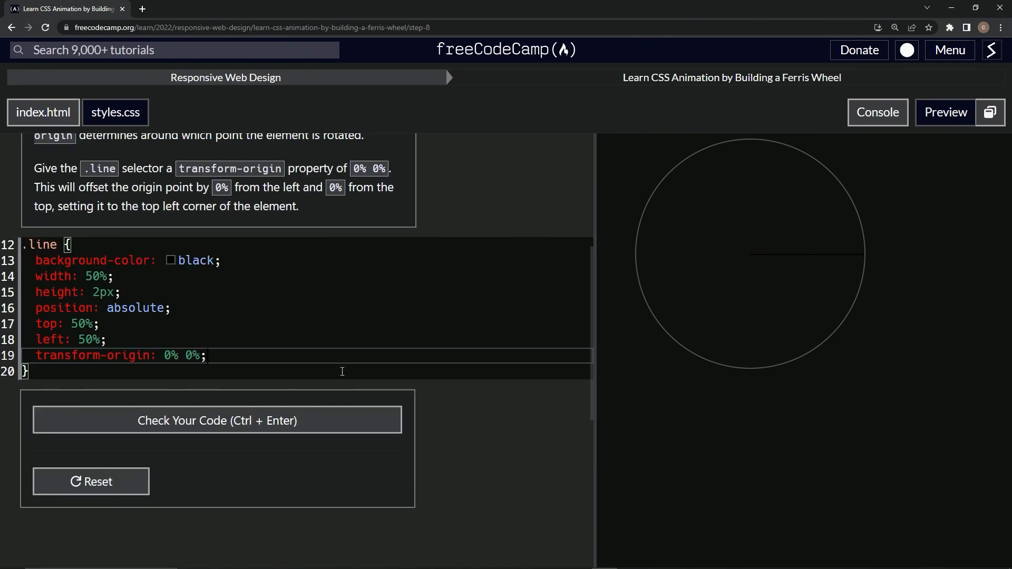
Check the code for Step 8, then submit it to advance to Step 9.
click(217, 420)
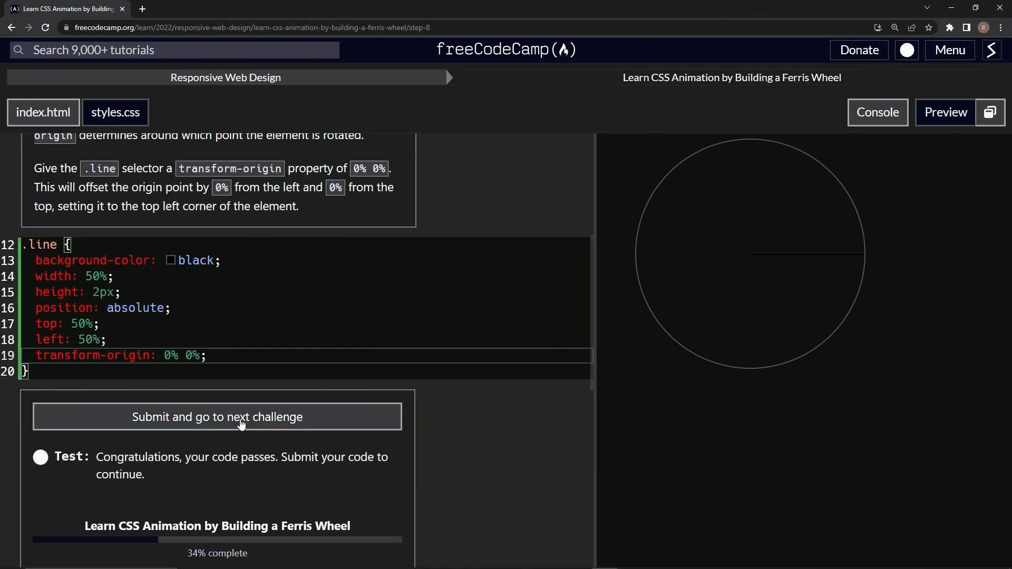
click(218, 416)
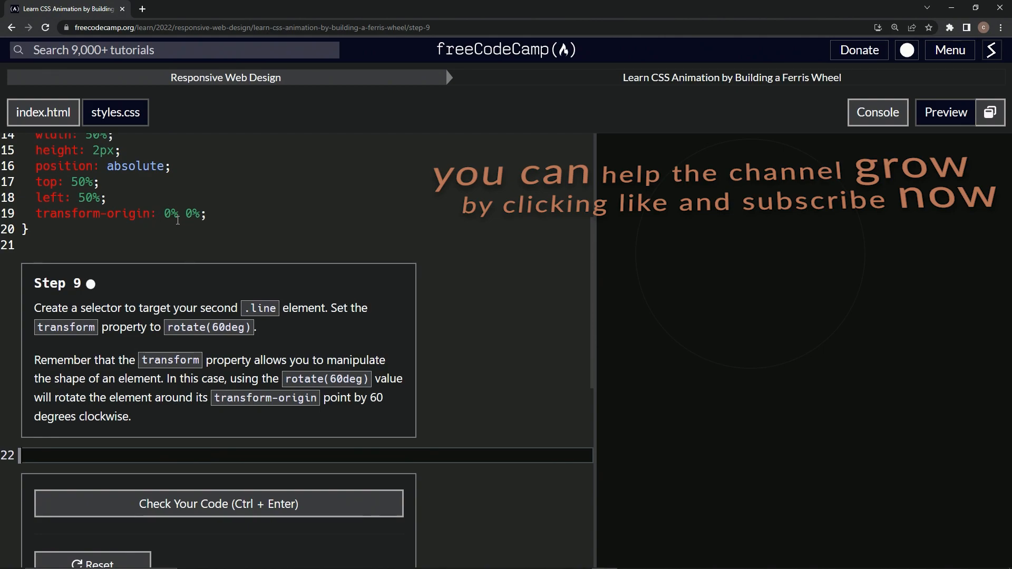
mouse_move(789, 245)
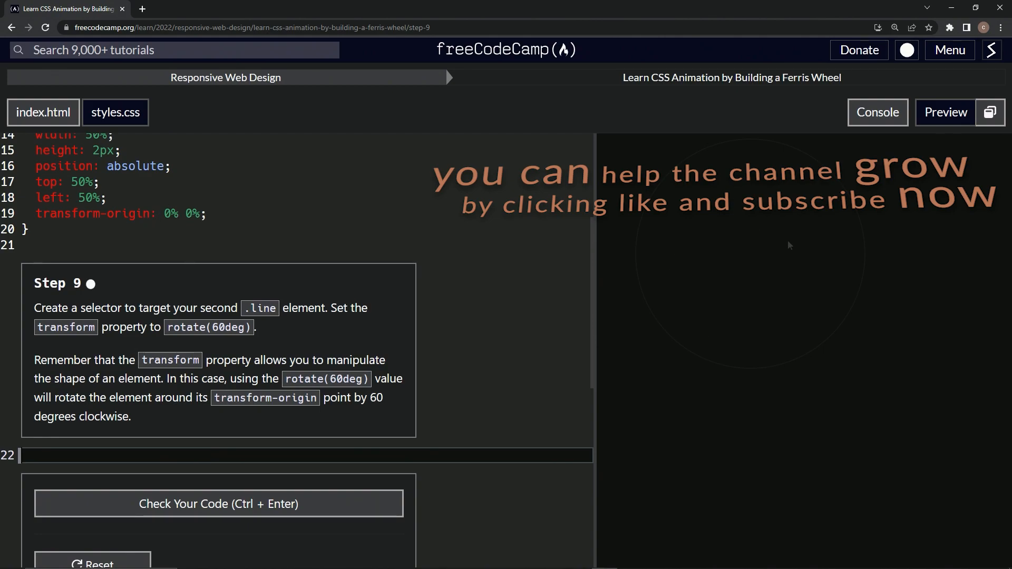